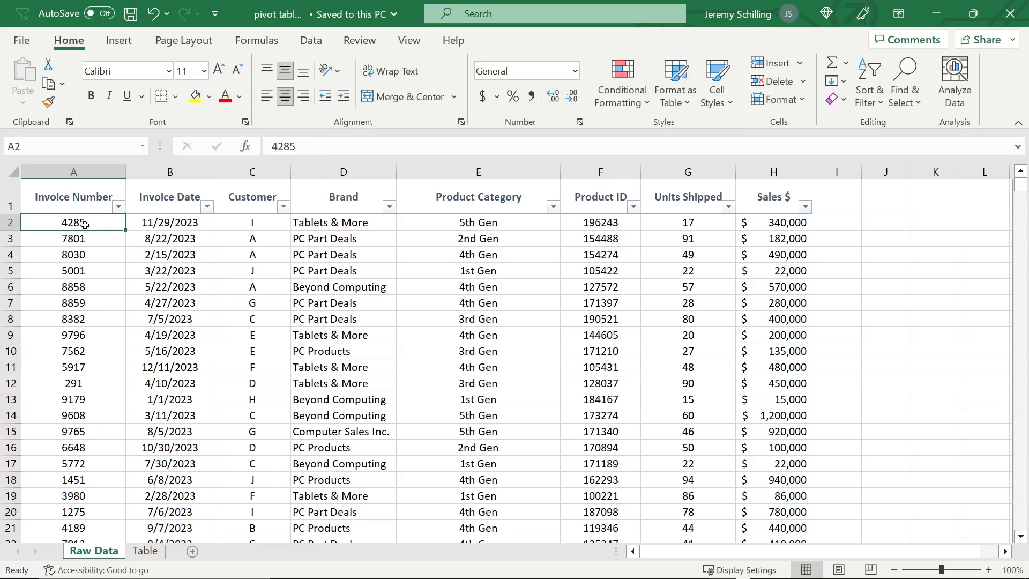
Step: Add a =SUBTOTAL(9,H:H) total above Sales $ and filter Customer to A only
right_click(73, 197)
text(=s)
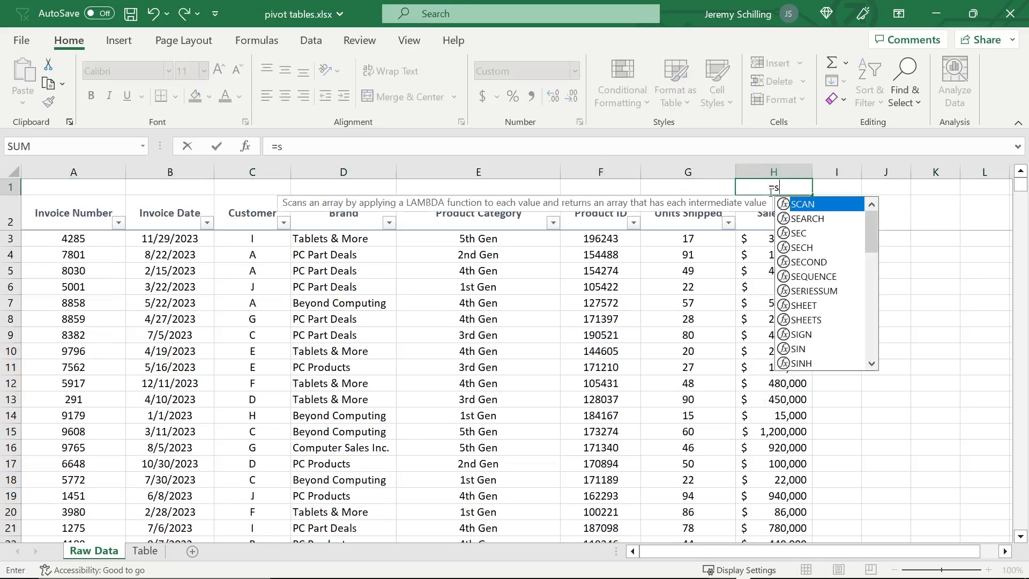
text(SUBTOTAL(9,)
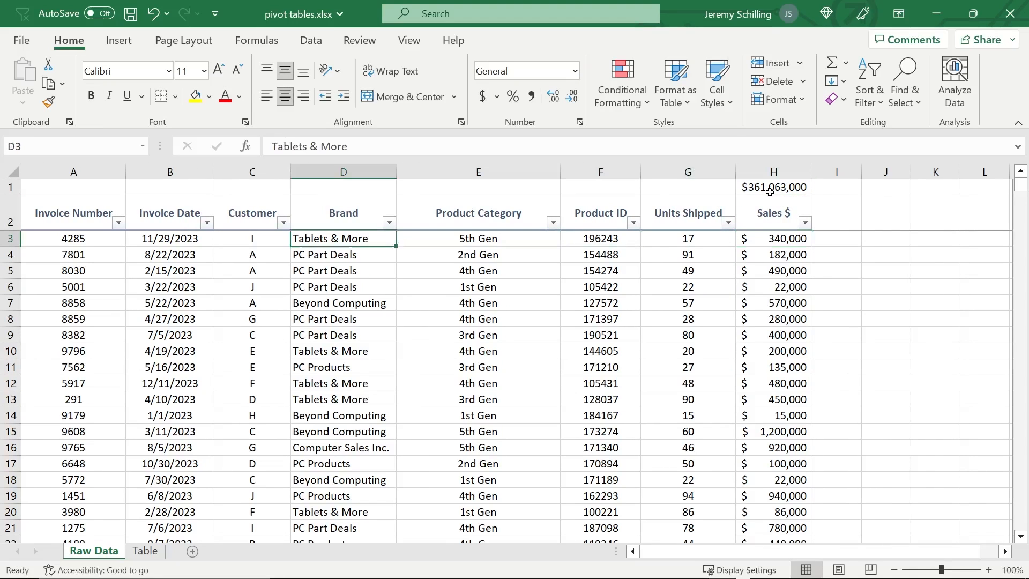
click(283, 223)
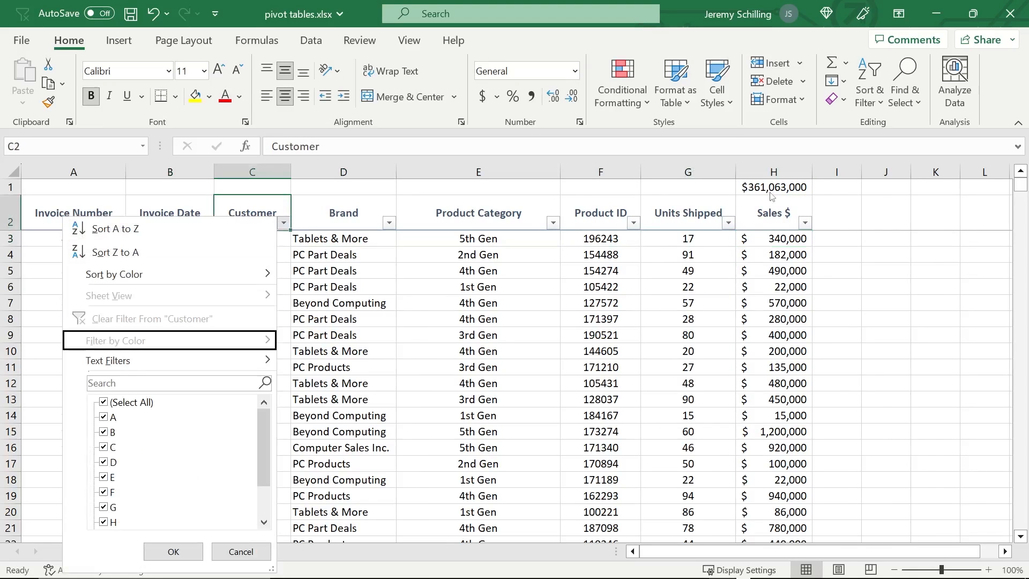
click(173, 550)
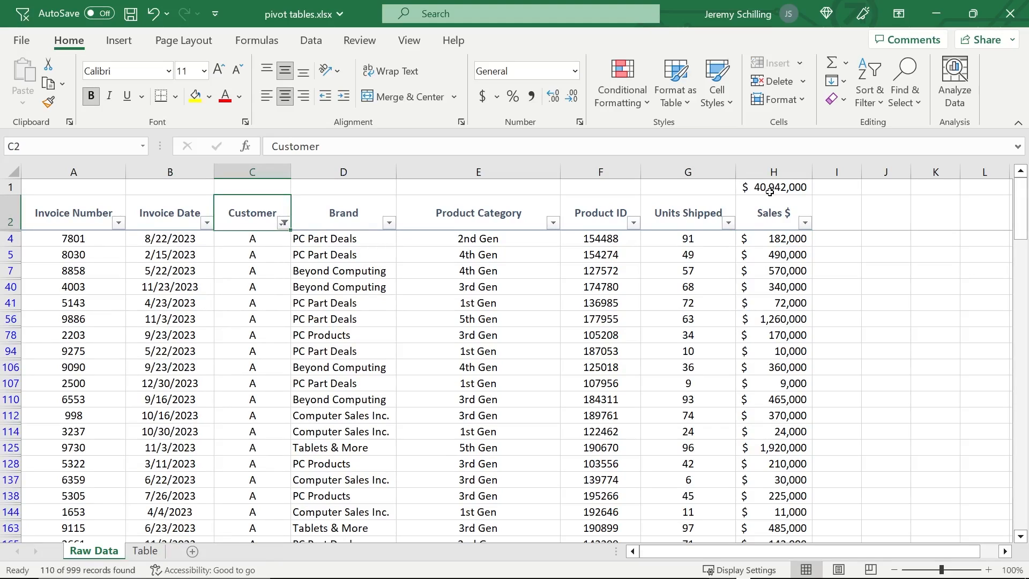
Step: Review the SUMIF totals on the Table sheet, then return to Raw Data
click(144, 550)
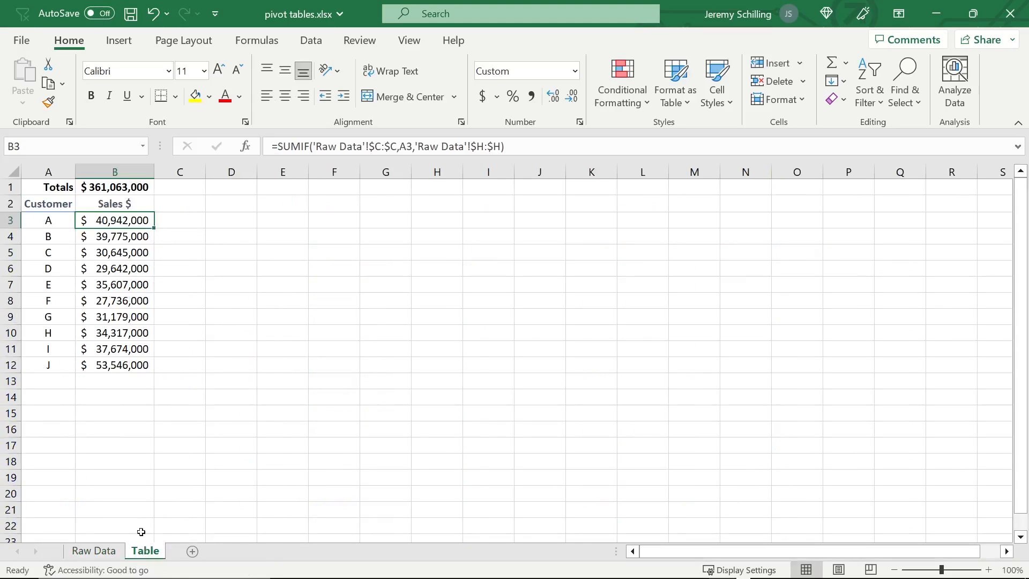
mouse_move(128, 467)
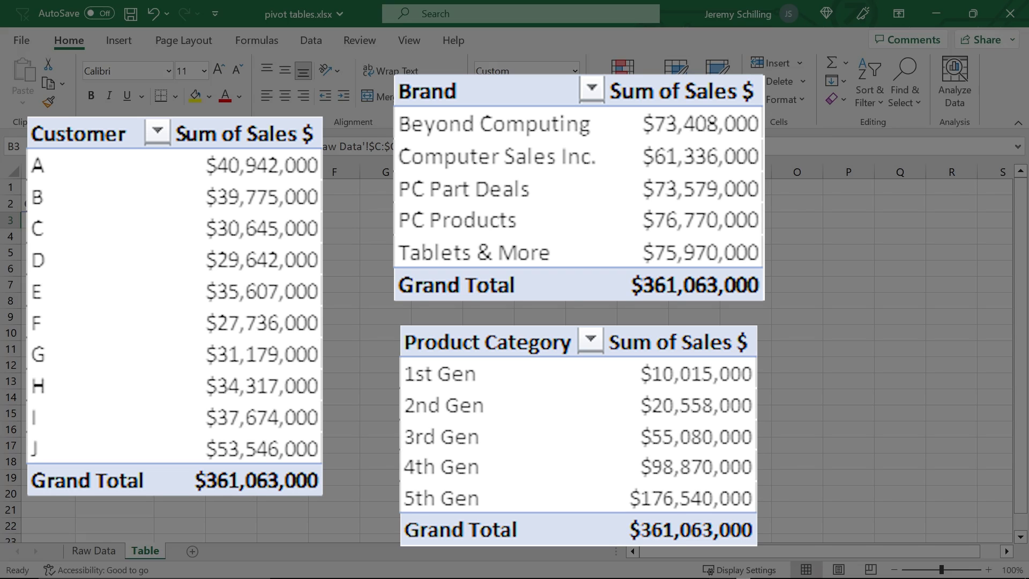
click(93, 550)
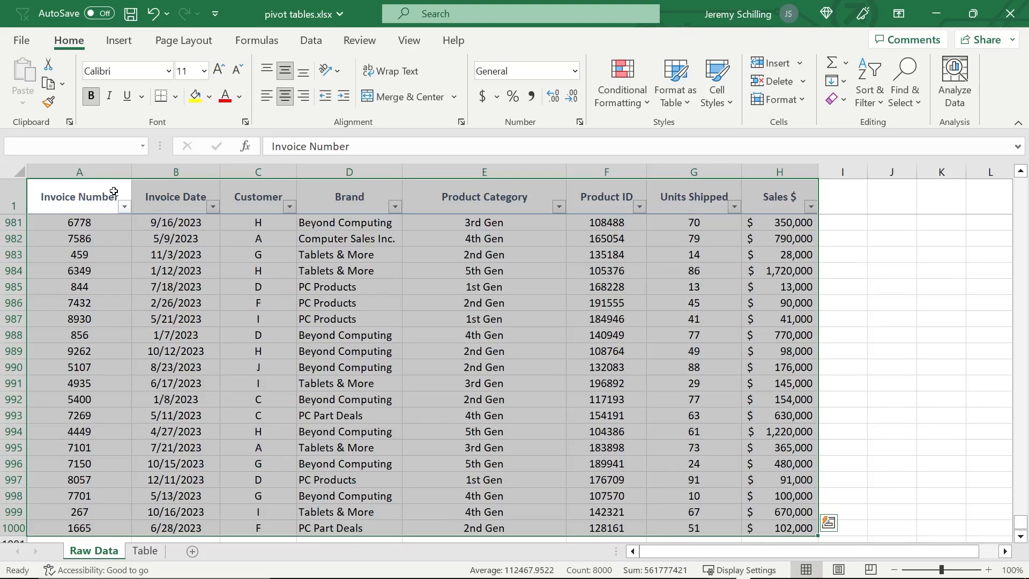
Step: Create a PivotTable from 'Raw Data'!$A$1:$H$1000 on a new worksheet
click(29, 82)
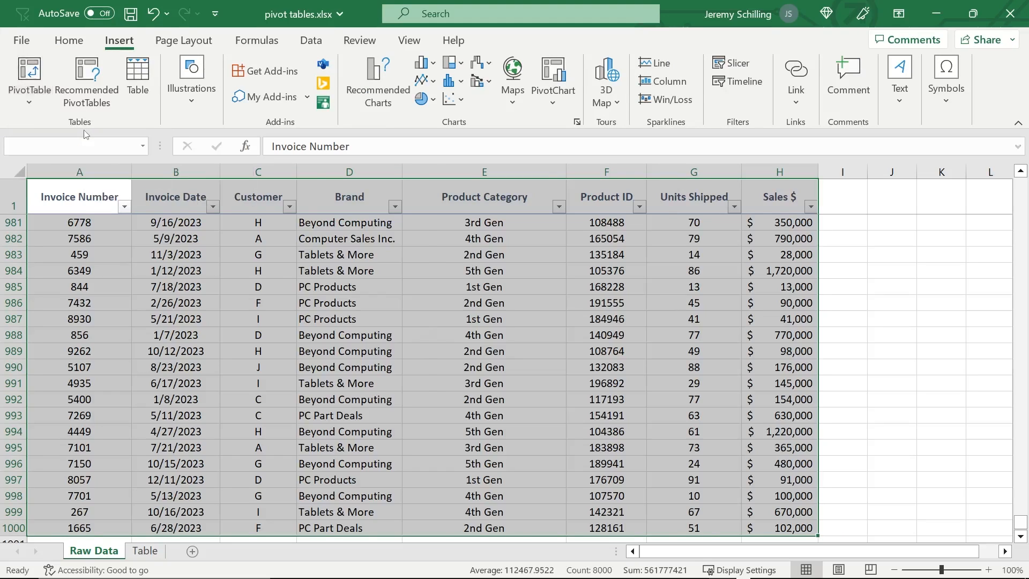
click(28, 78)
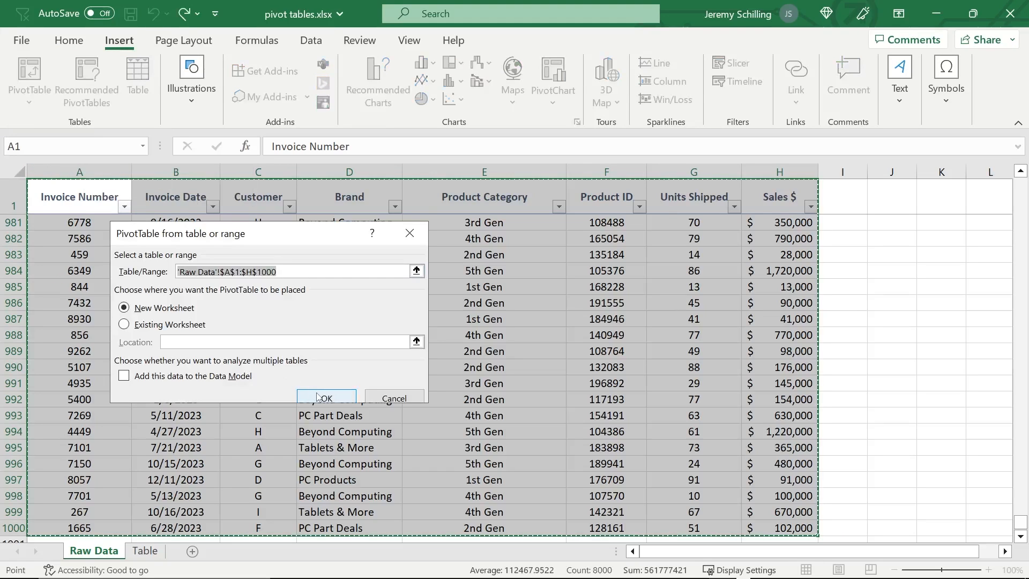
click(326, 397)
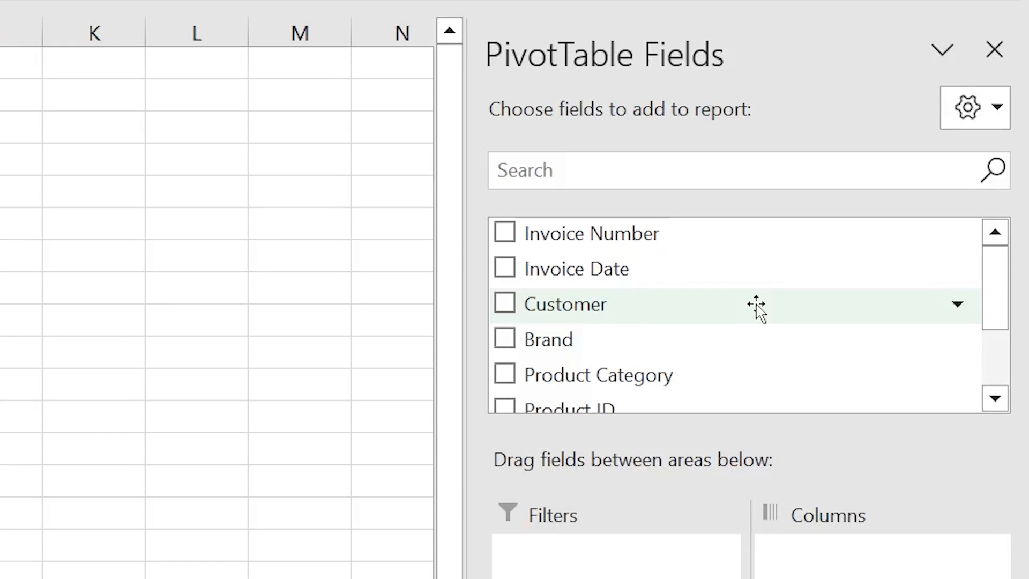
scroll(down, 3)
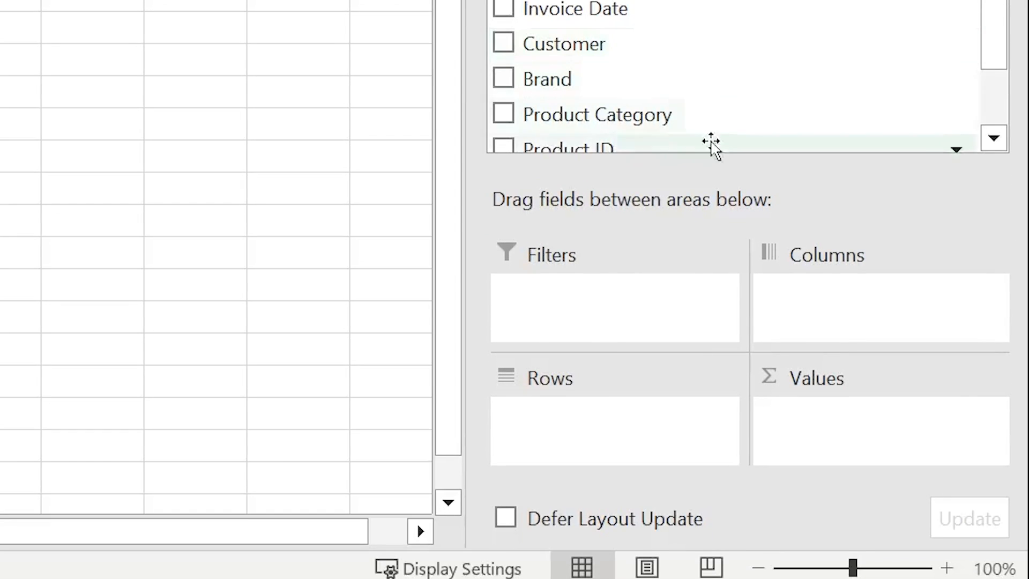
mouse_move(754, 331)
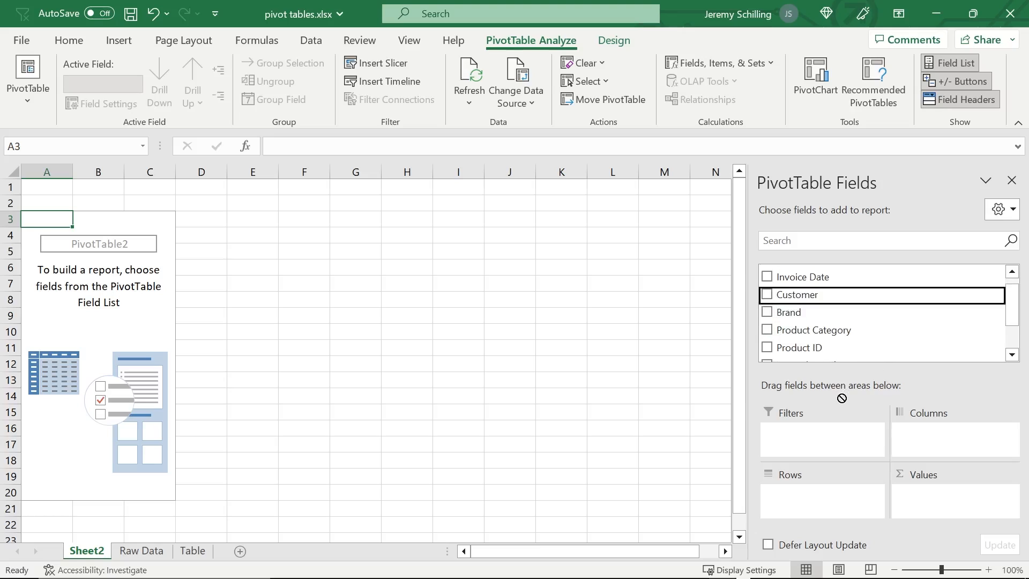
Step: Add Customer as rows and Sum of Sales $ as values, totaling 361,063,000
click(767, 294)
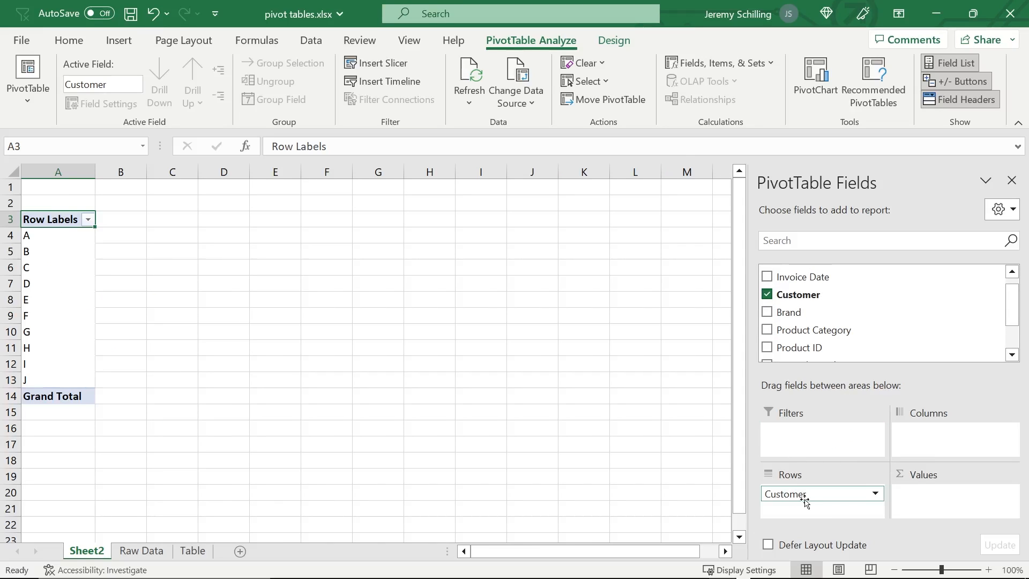
scroll(down, 3)
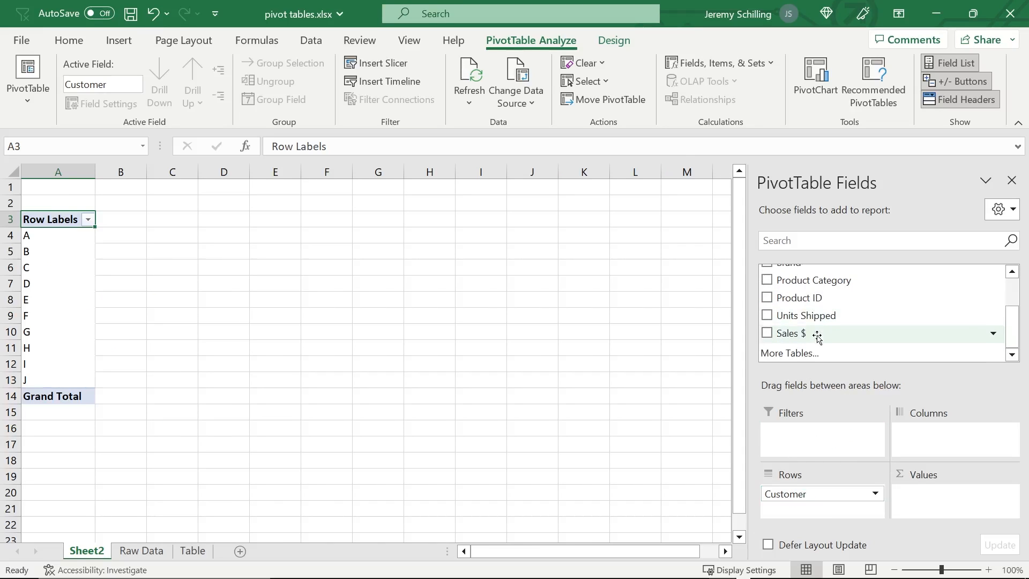
click(767, 332)
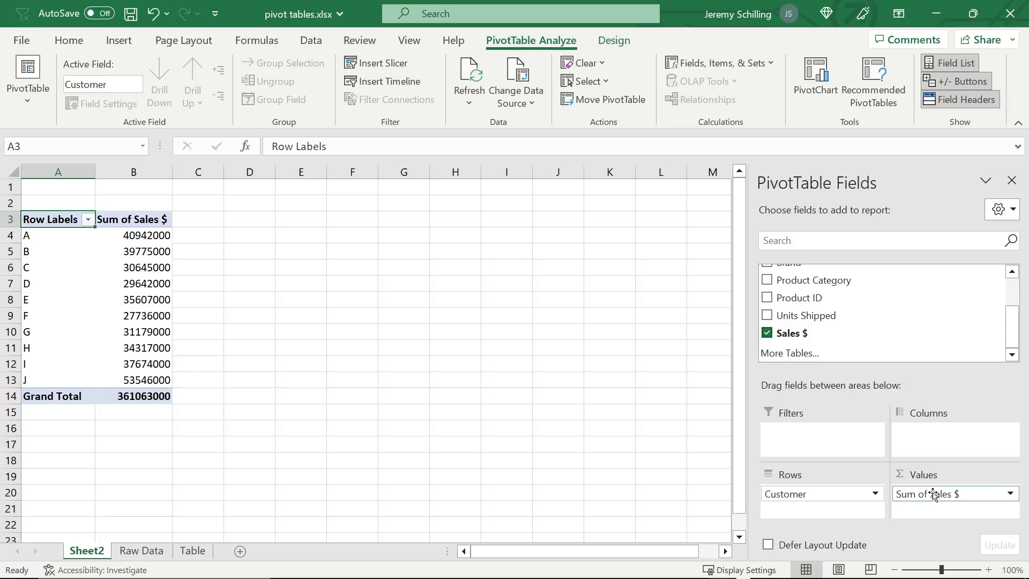
mouse_move(952, 483)
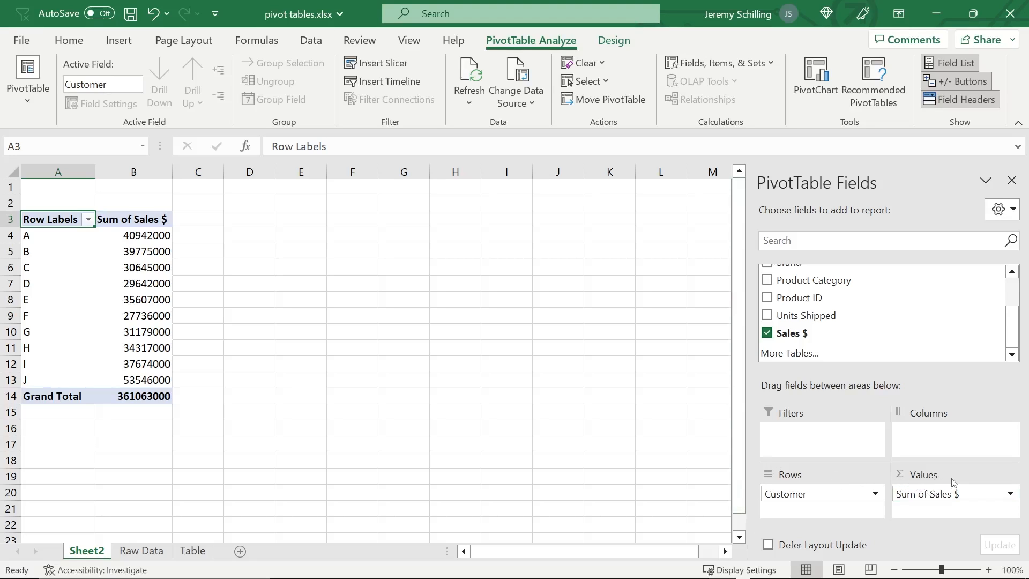
Step: Review the Sum of Sales $ value field settings without changing them
click(1009, 493)
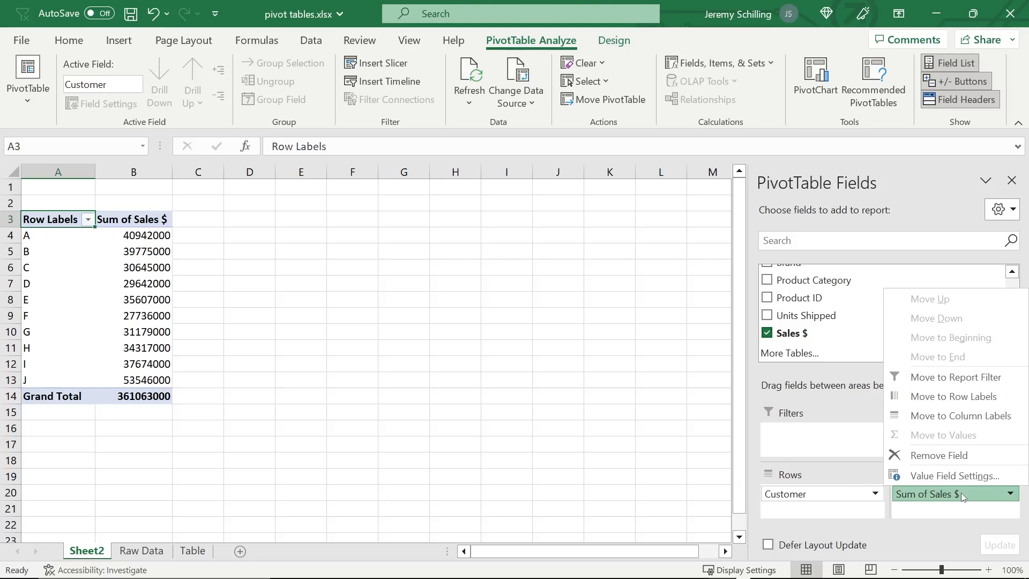
click(949, 475)
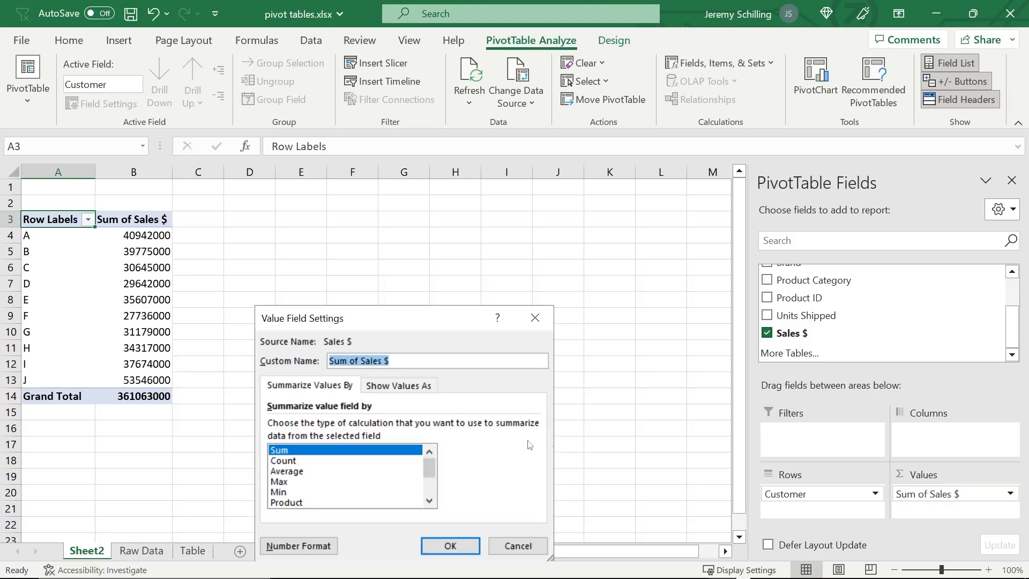
click(298, 546)
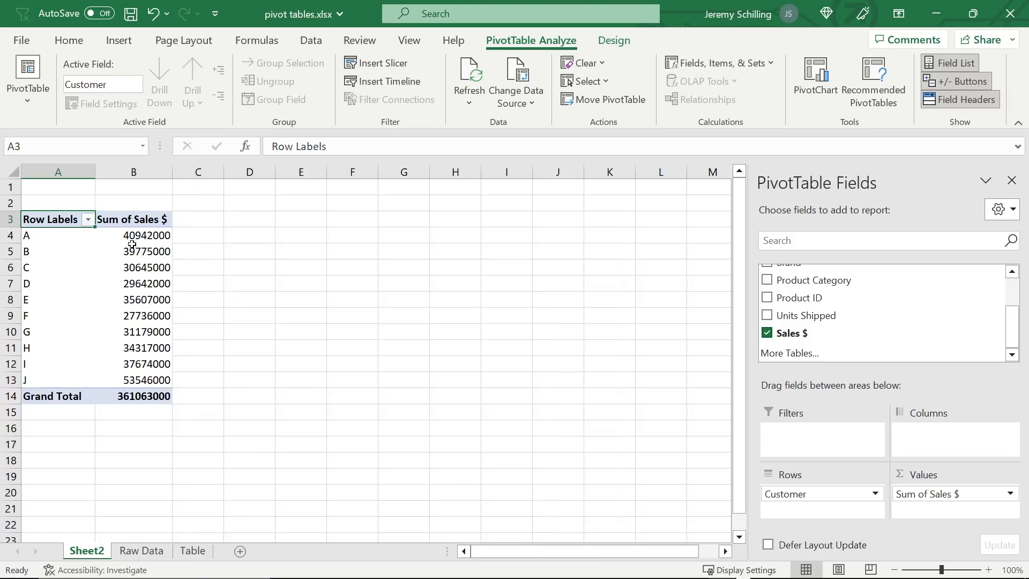
Step: Format the Sales $ sums as Currency with 0 decimal places
right_click(145, 234)
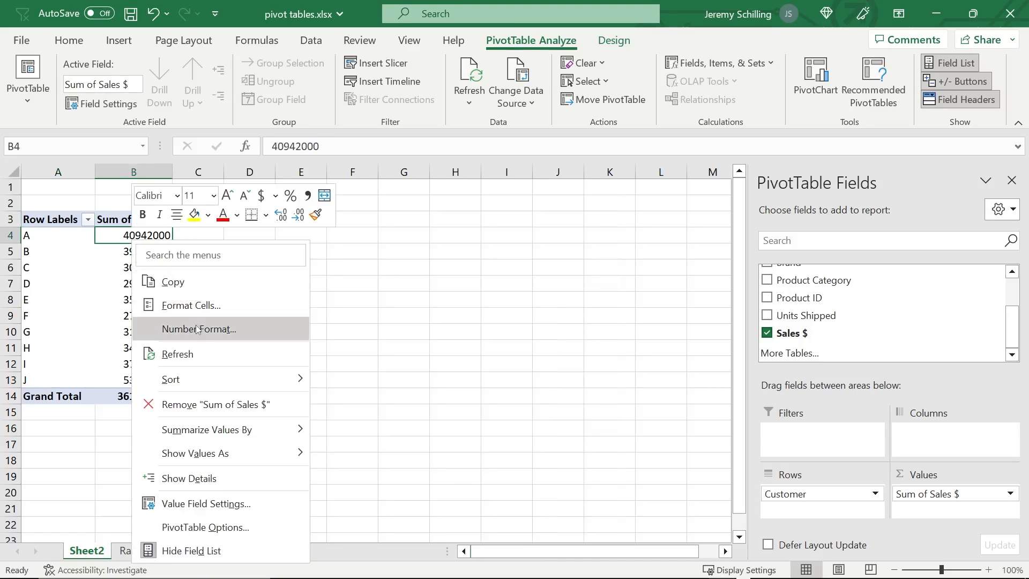
click(200, 329)
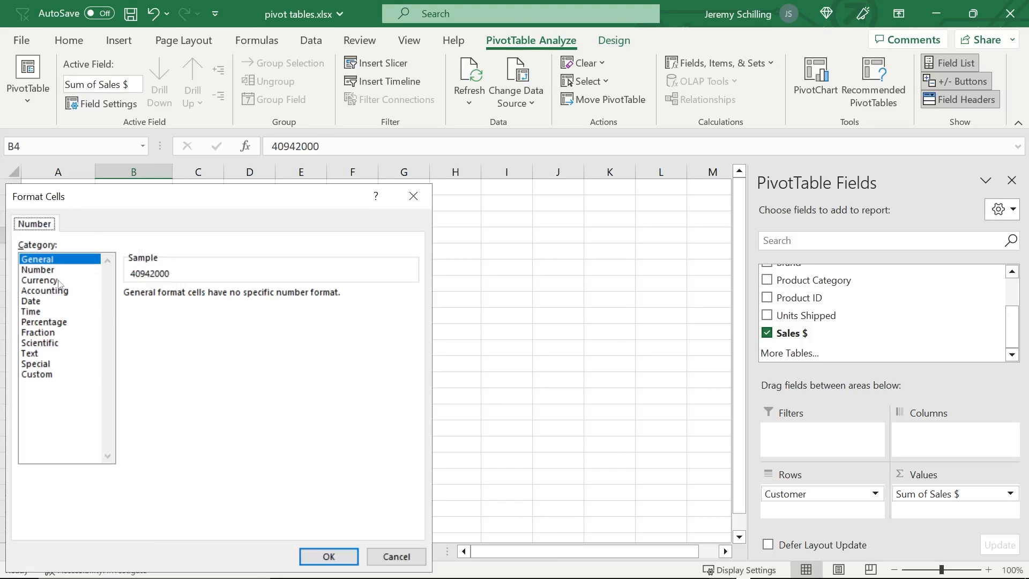
click(40, 280)
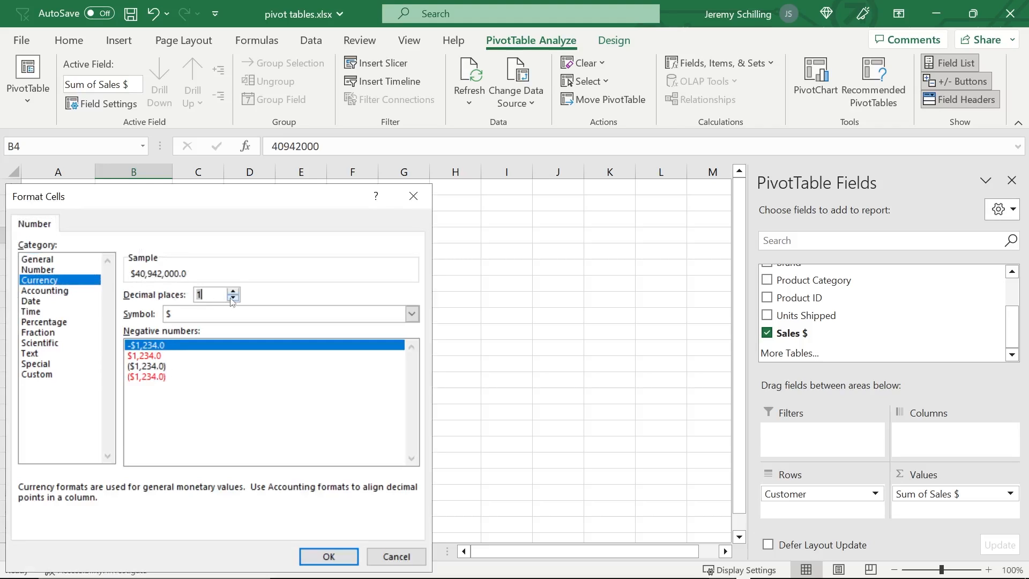
click(328, 556)
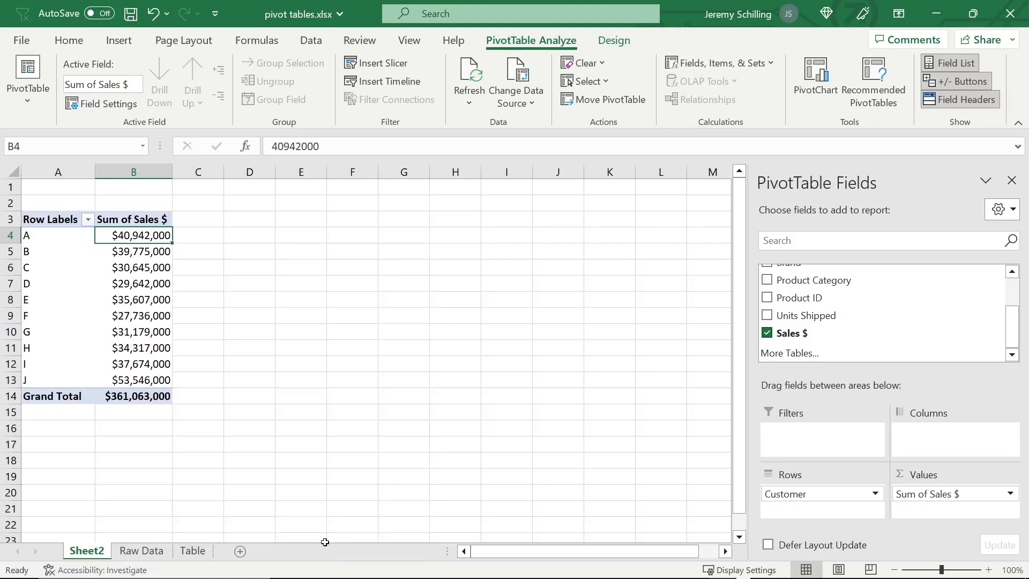
mouse_move(317, 509)
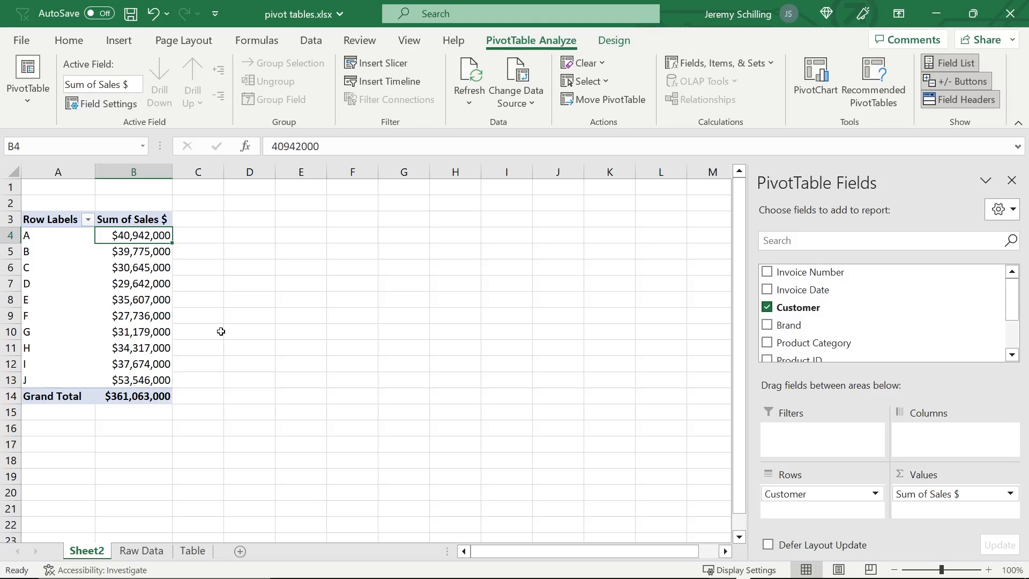
mouse_move(242, 337)
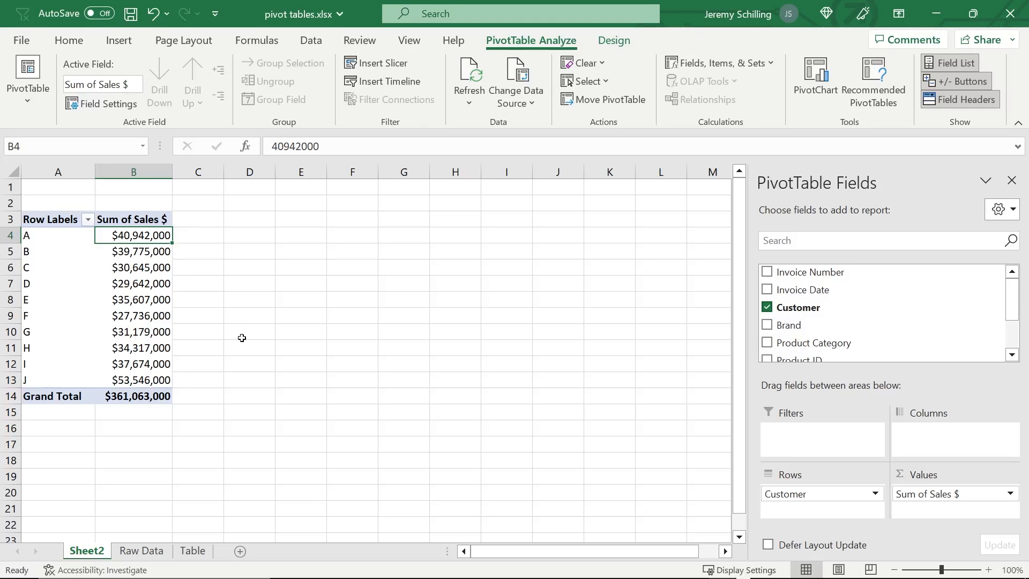
mouse_move(815, 484)
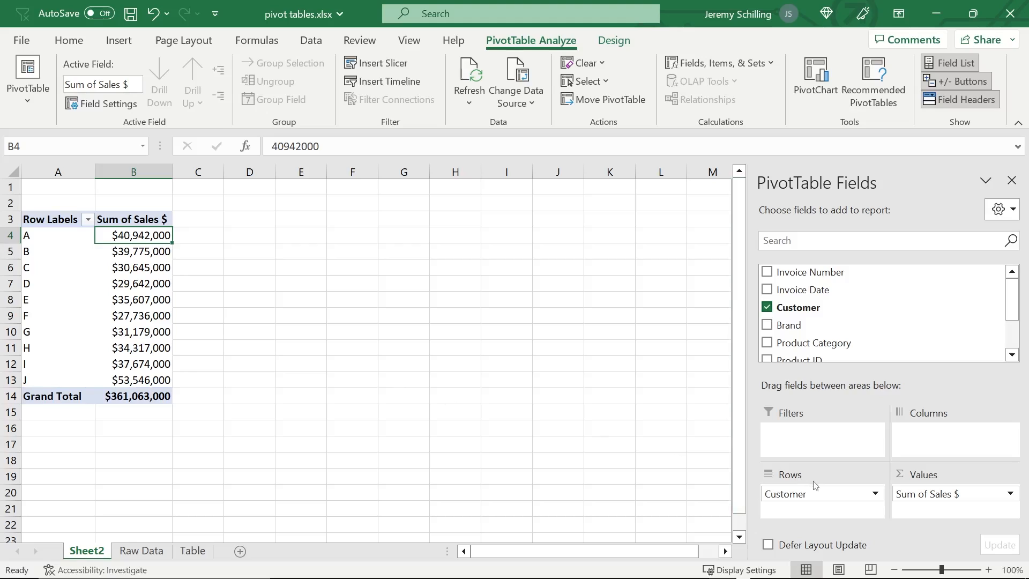
mouse_move(814, 493)
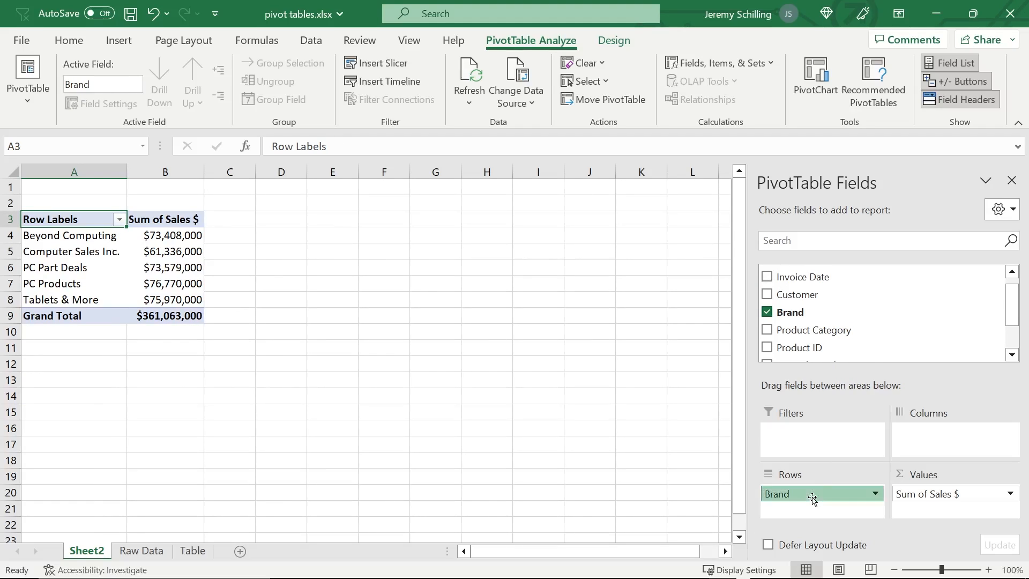
Step: Summarize sales by invoice year and expand 2023 into its quarters
click(767, 329)
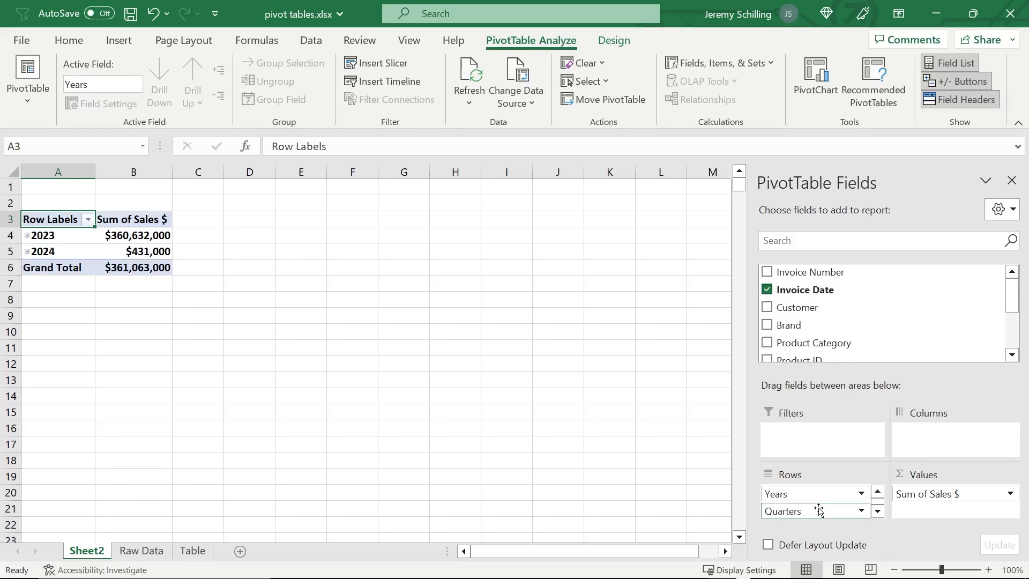
click(28, 234)
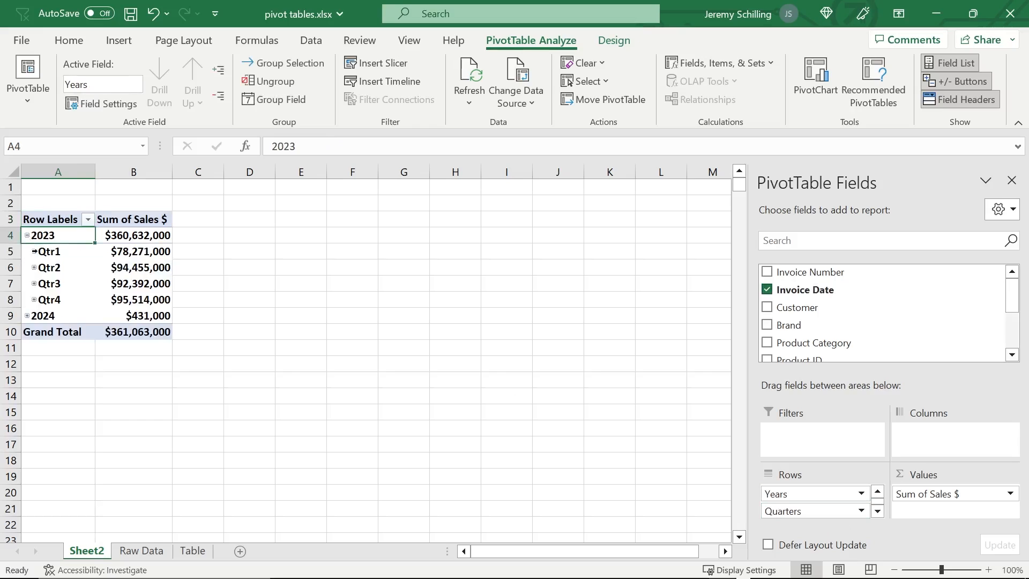
click(34, 251)
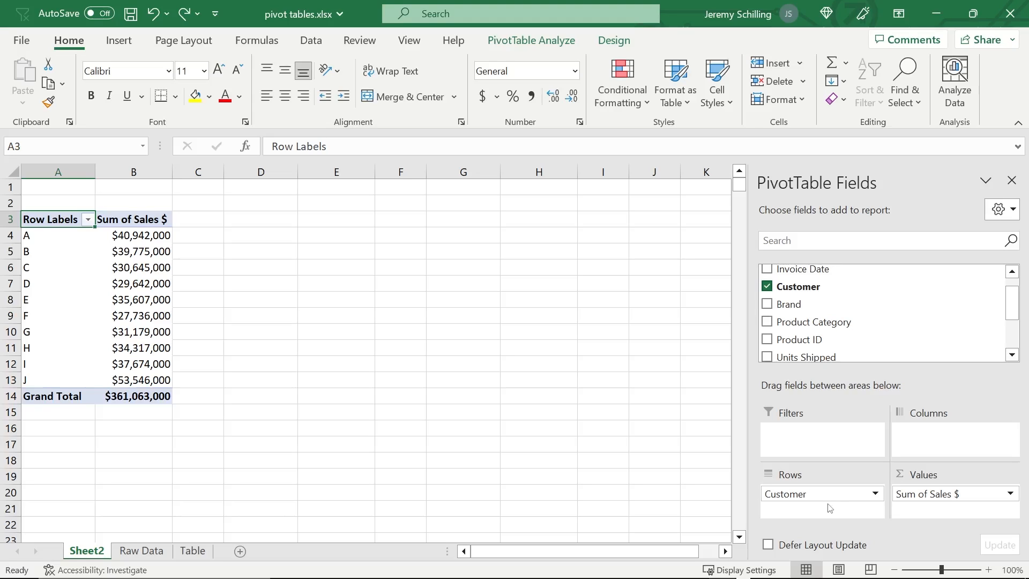
mouse_move(786, 306)
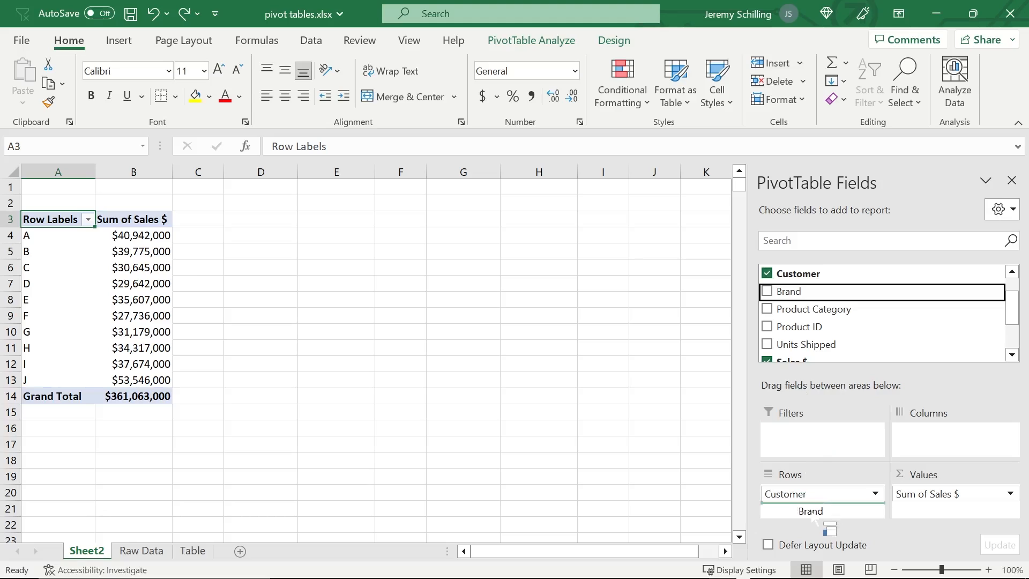
Step: Nest Brand under each customer and sort brands largest to smallest by sales
click(767, 292)
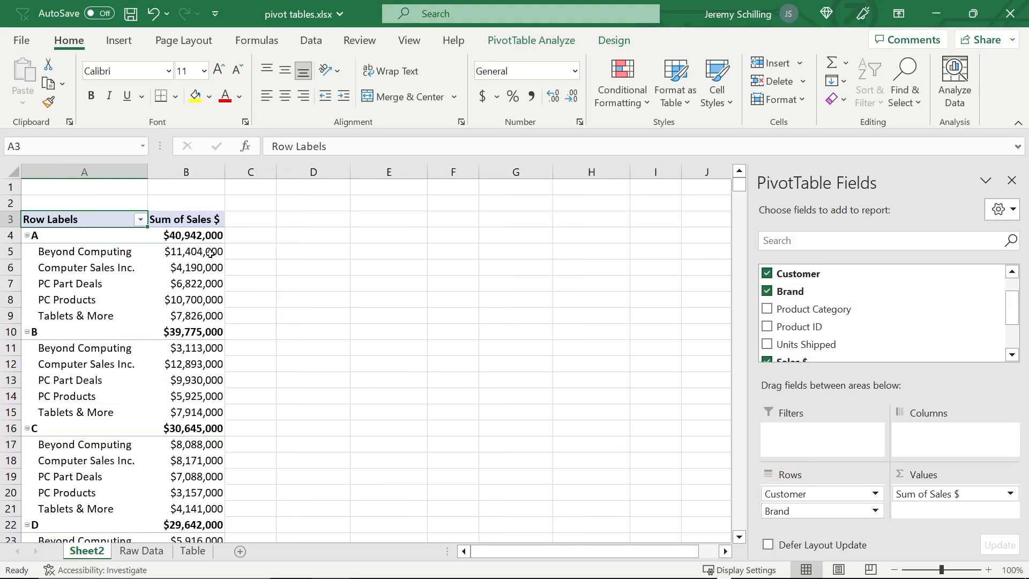
mouse_move(210, 251)
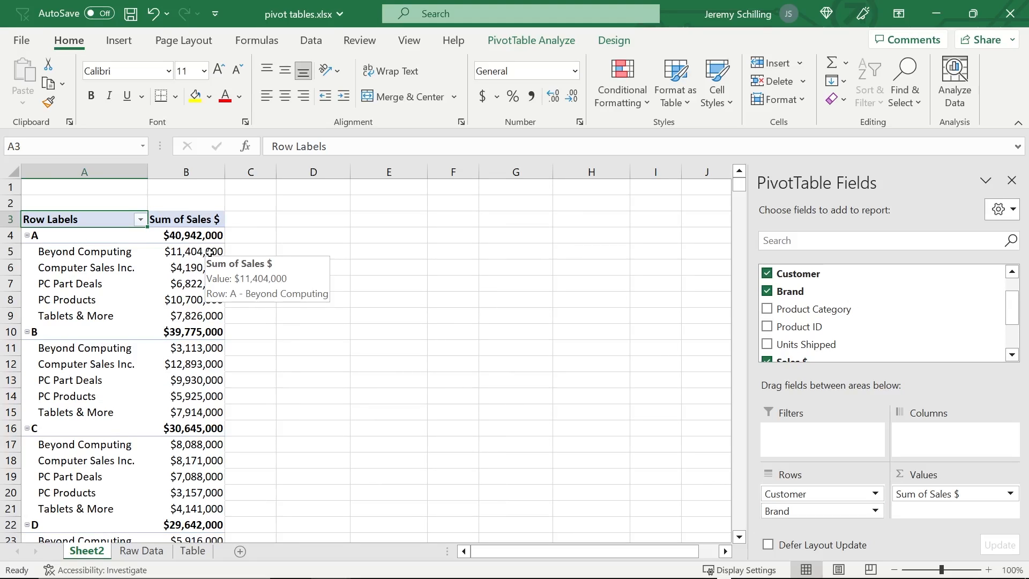
right_click(185, 251)
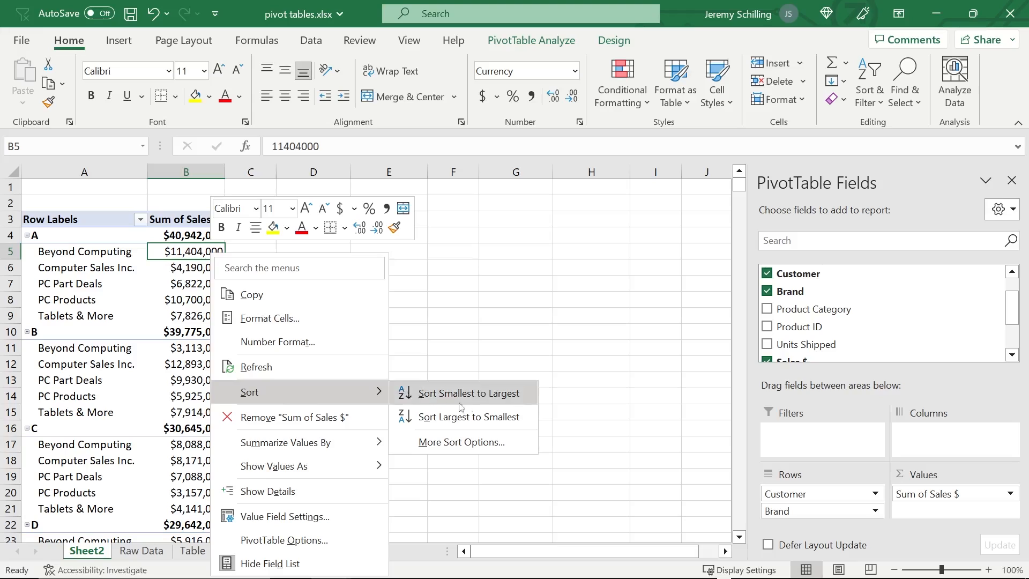
click(468, 416)
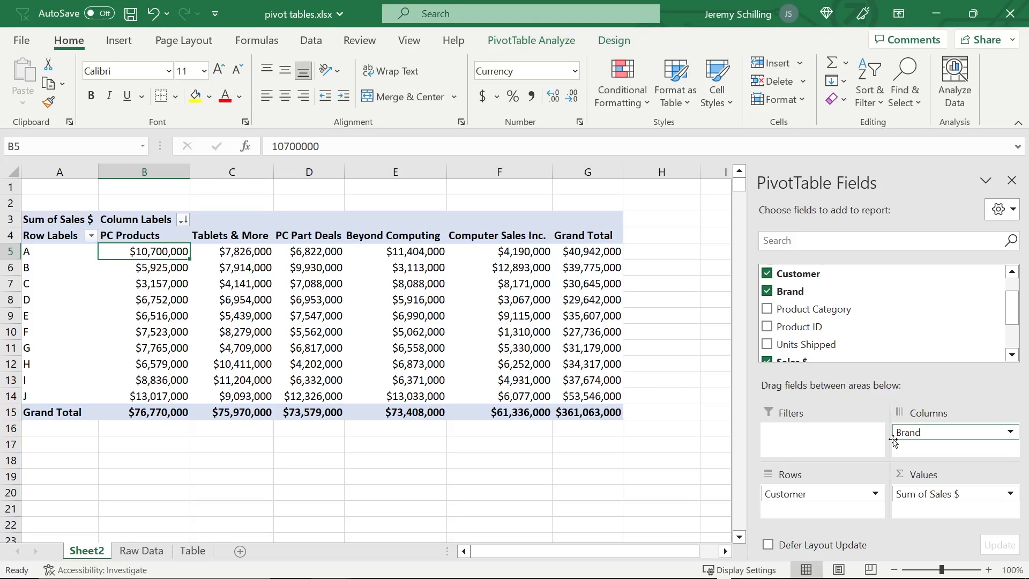
Step: Scroll the field list while Brand runs across the columns
scroll(down, 3)
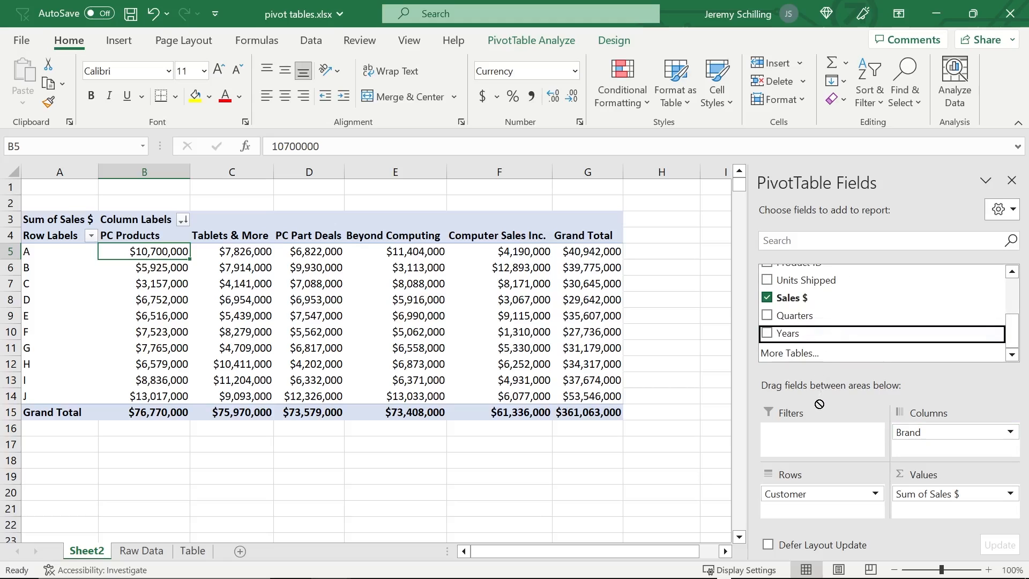
Step: Add Years as a report filter and limit it to 2024
click(767, 332)
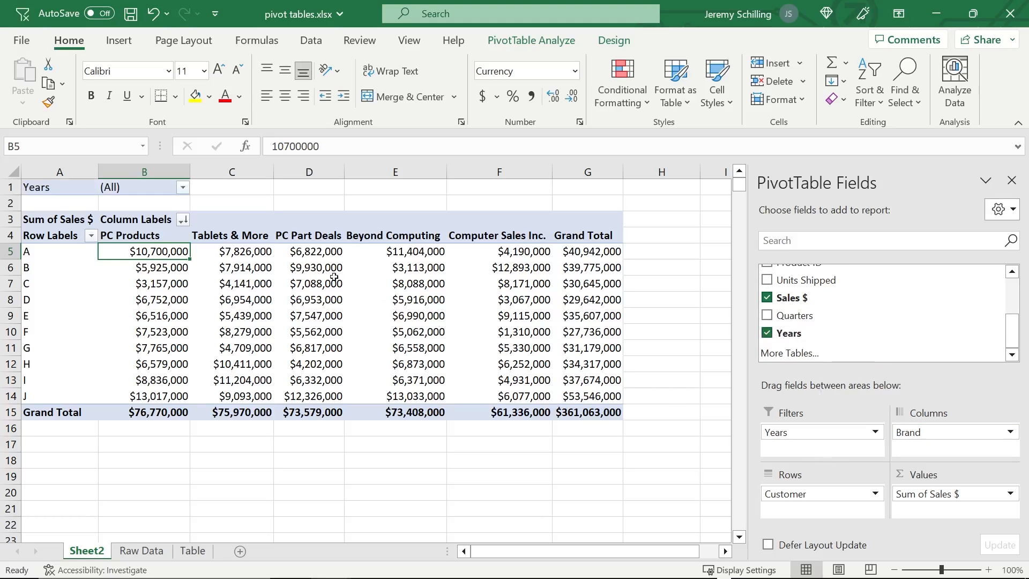
click(182, 186)
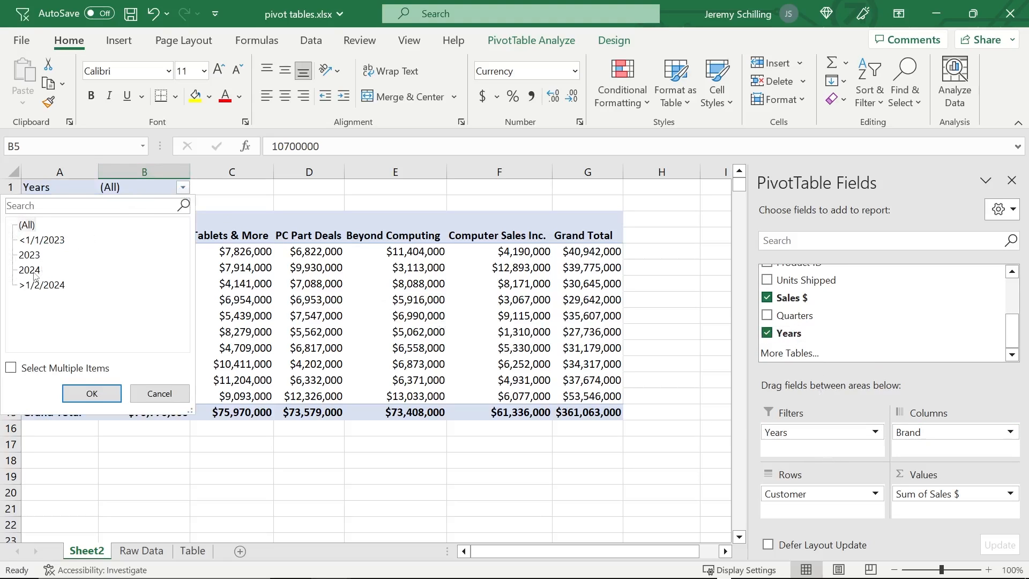
click(91, 393)
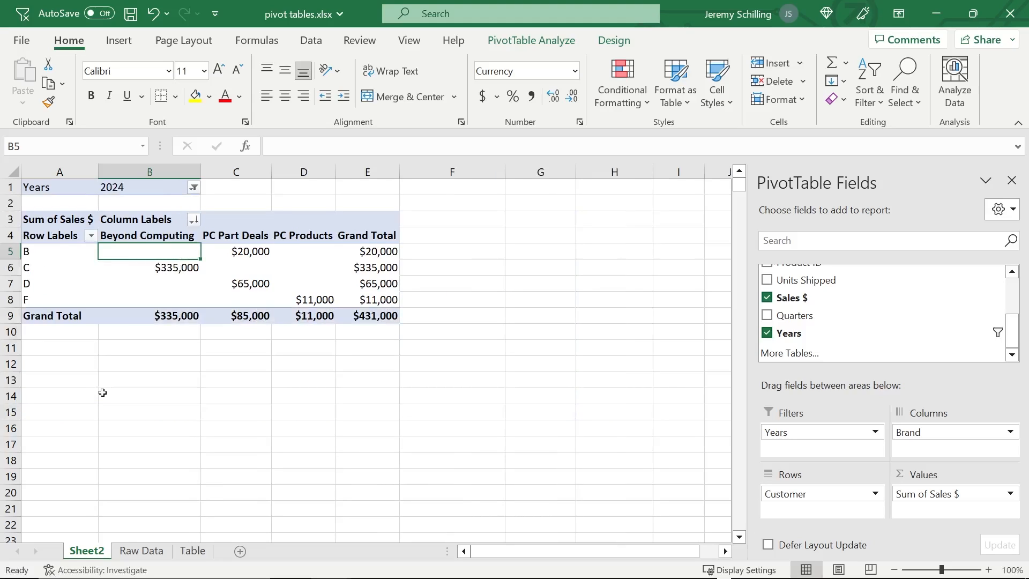
Step: Add Product Category as a second filter set to 1st Gen
scroll(up, 3)
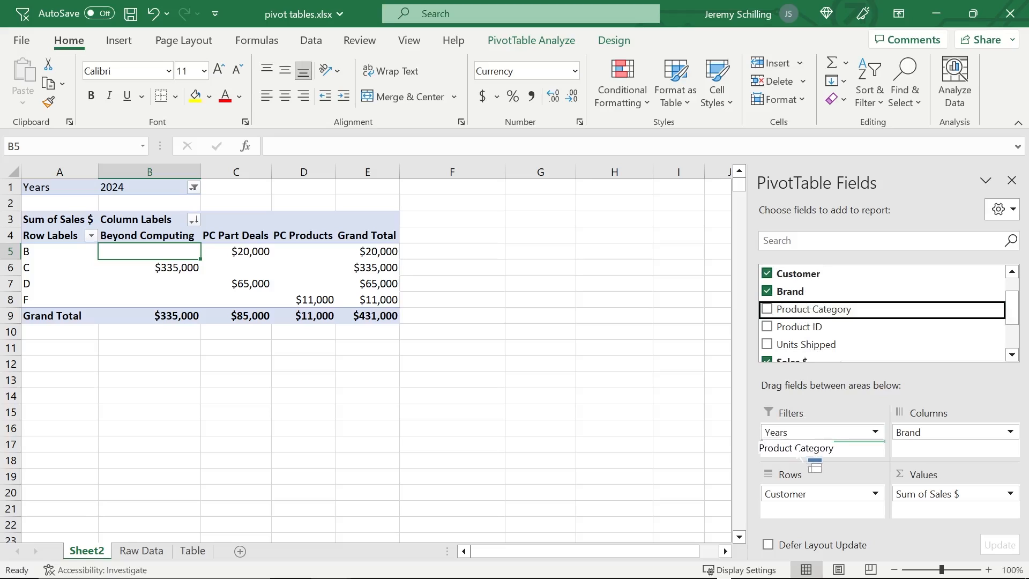
click(767, 308)
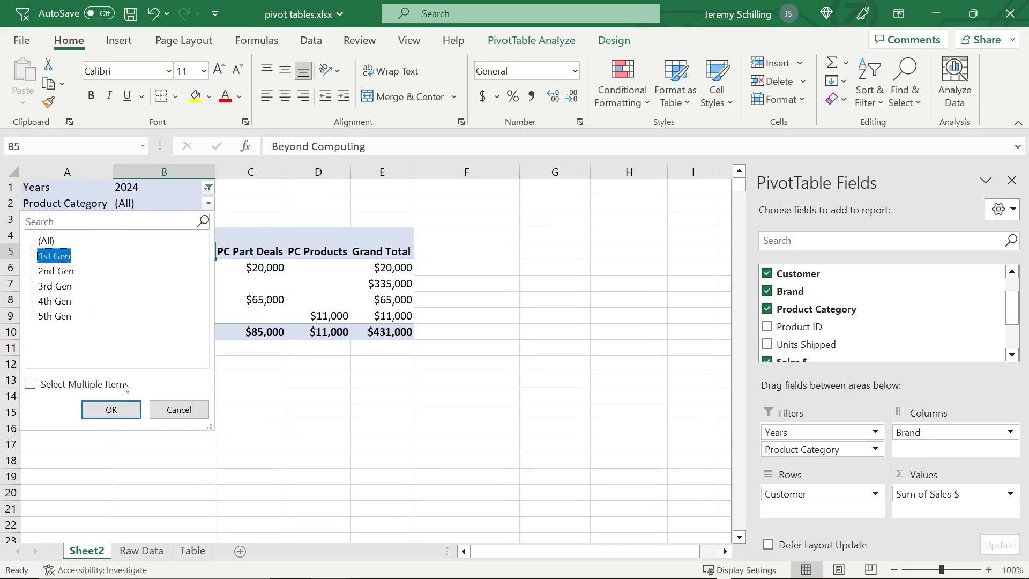
click(110, 410)
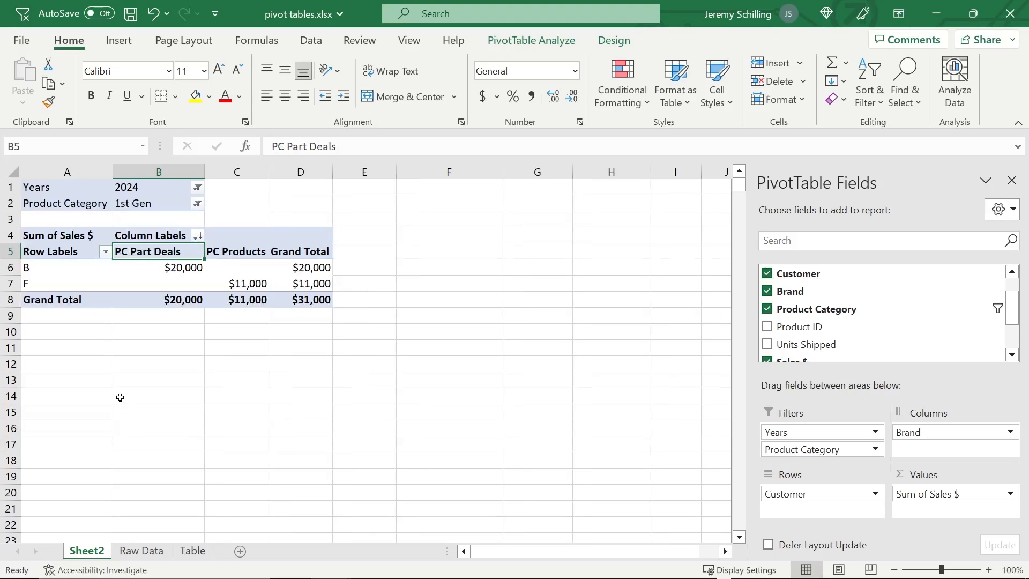